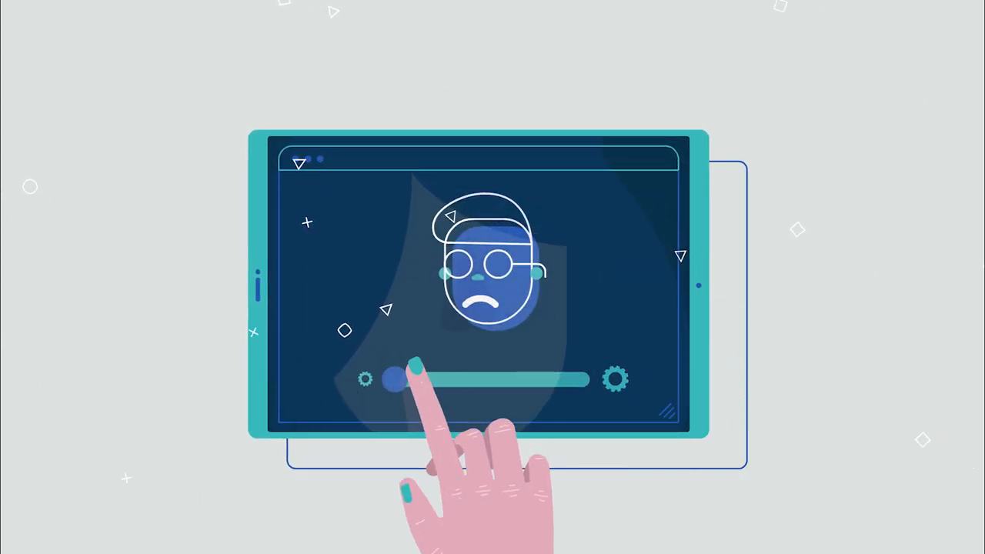
left_click_drag(393, 379, 579, 378)
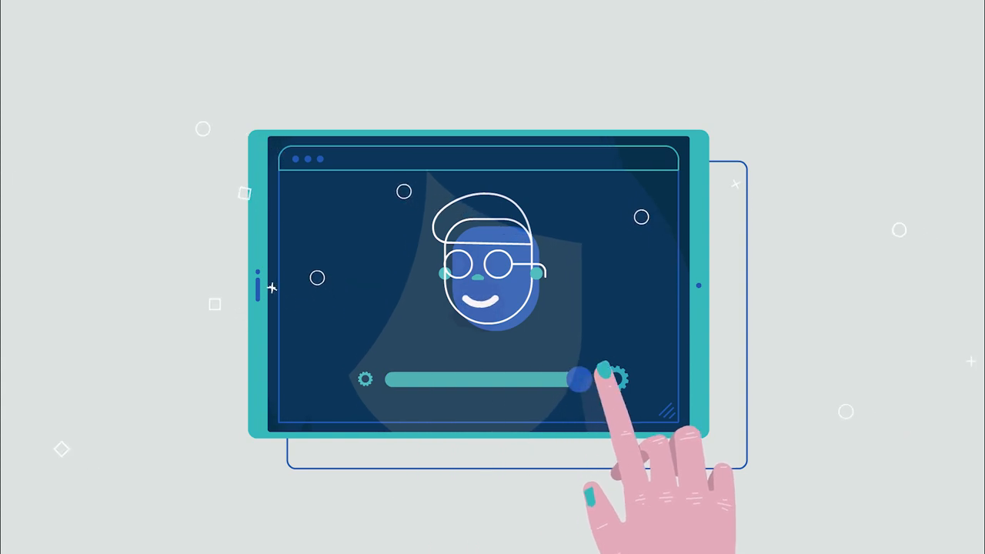